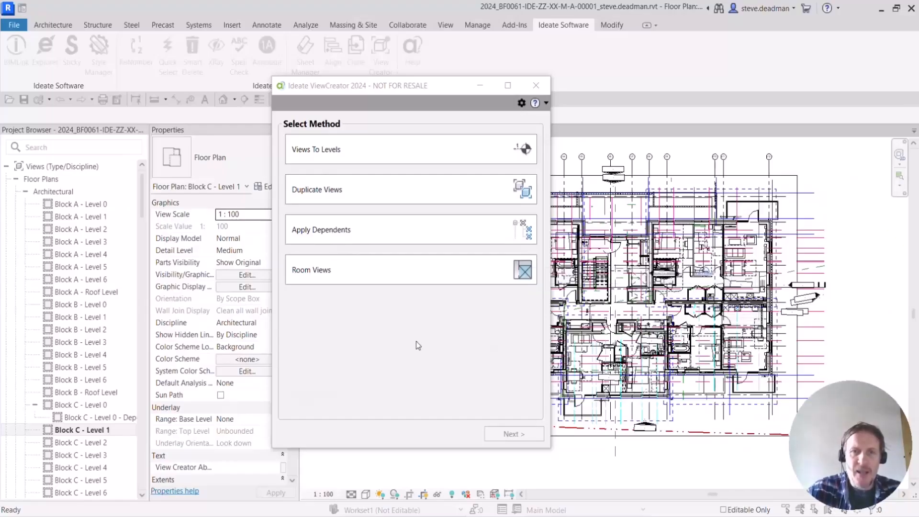
{"action": "mouse_move", "coordinate": [309, 121]}
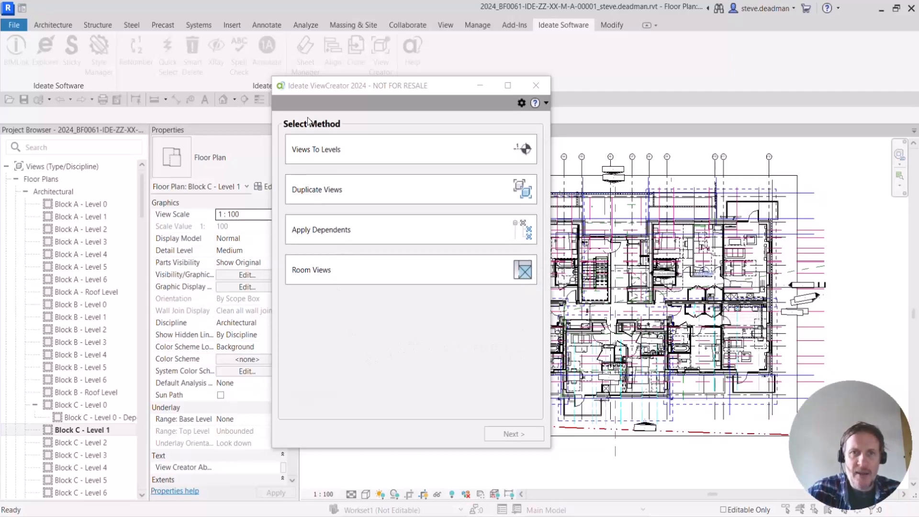
{"action": "mouse_move", "coordinate": [366, 287]}
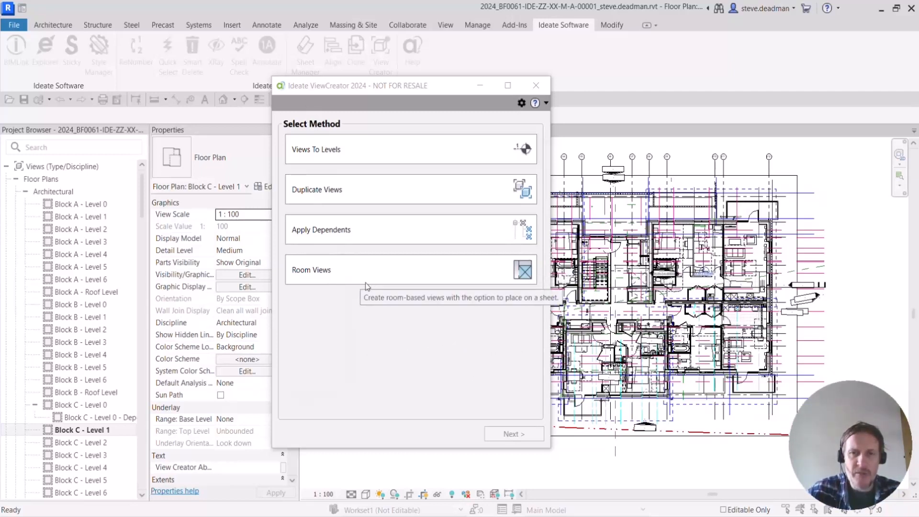
{"action": "mouse_move", "coordinate": [333, 98]}
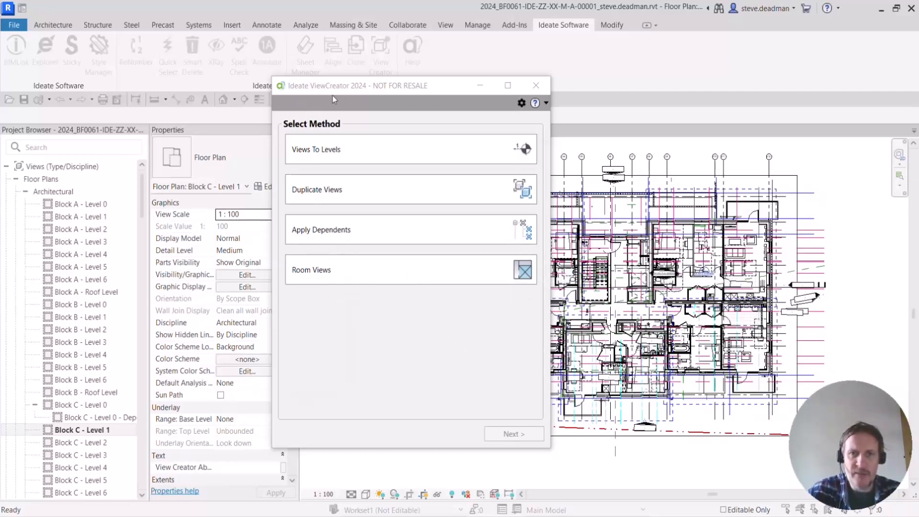
{"action": "mouse_move", "coordinate": [345, 275]}
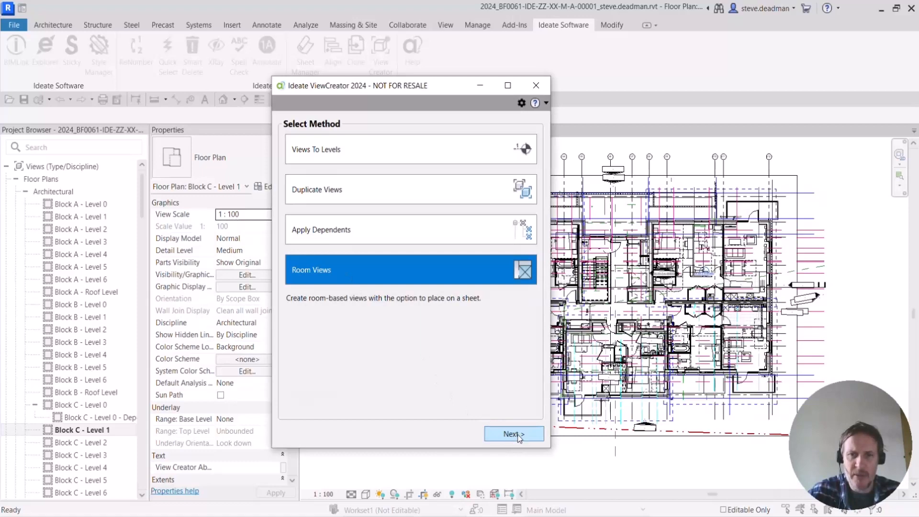
Filter rooms to Block C - Level 1 and select BATH 157 for view creation.
{"action": "left_click", "coordinate": [513, 433]}
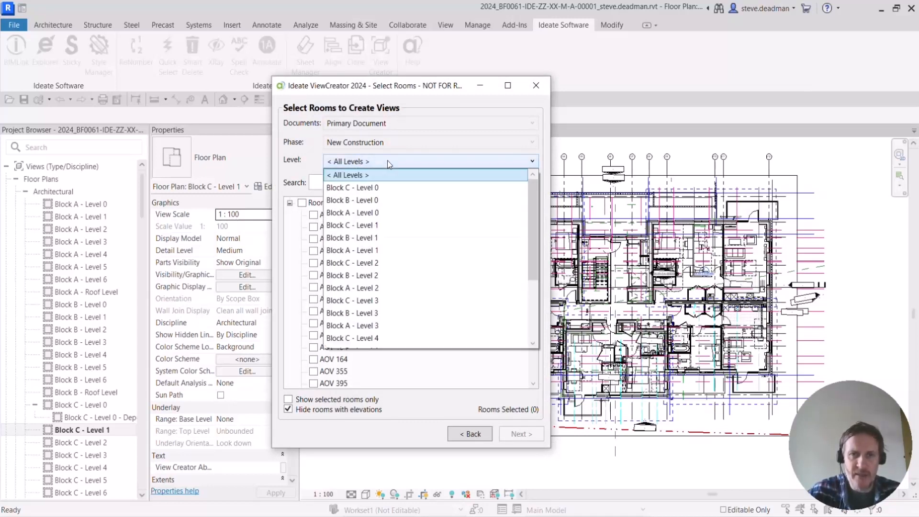
{"action": "left_click", "coordinate": [348, 174]}
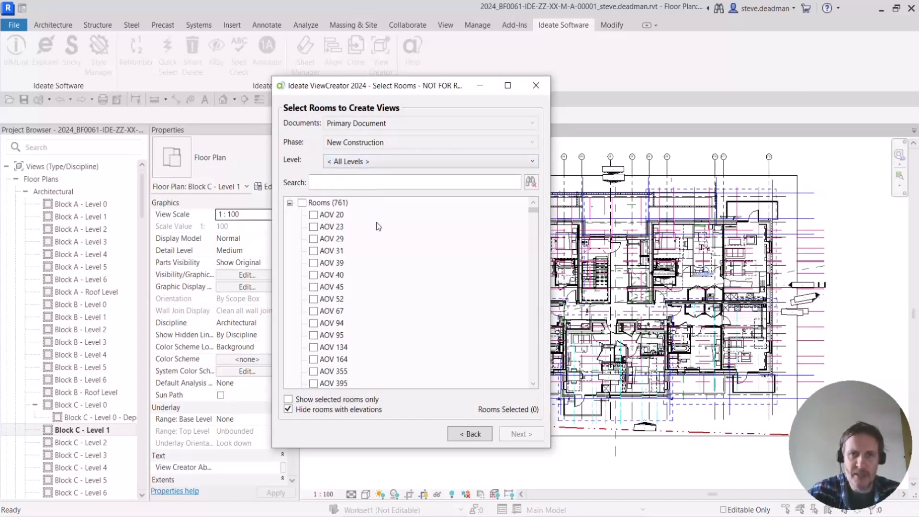
{"action": "left_click", "coordinate": [428, 160]}
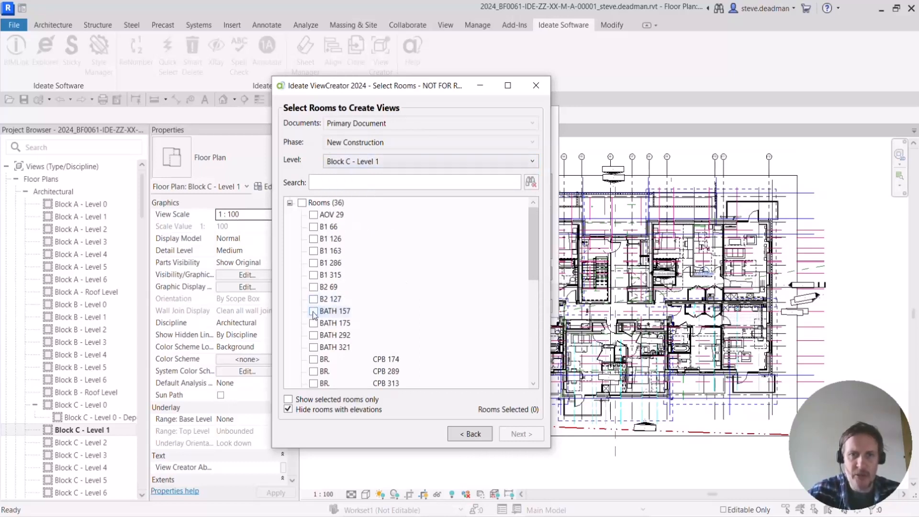
{"action": "left_click", "coordinate": [313, 310]}
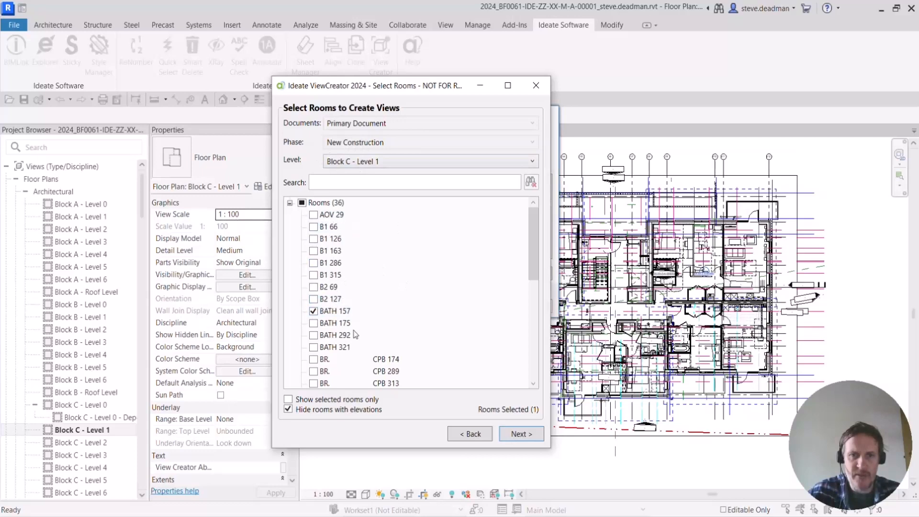
{"action": "left_click", "coordinate": [520, 432]}
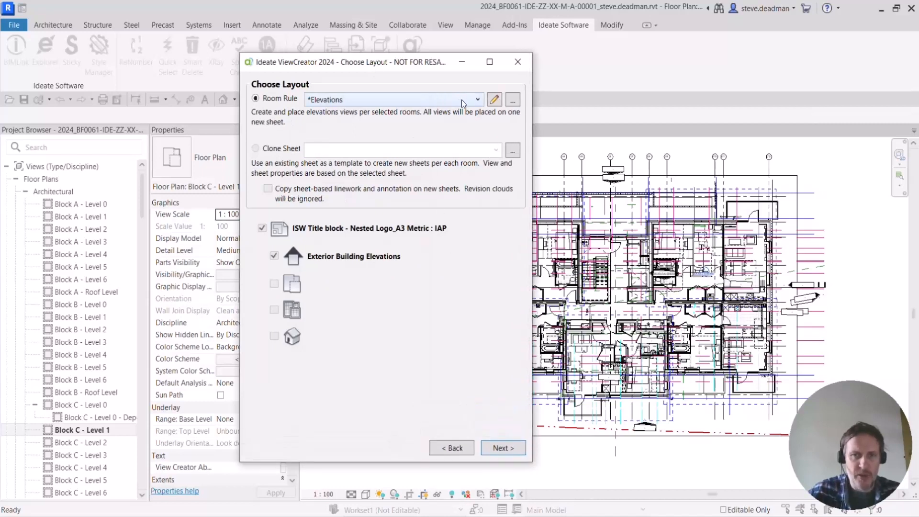
{"action": "mouse_move", "coordinate": [410, 106]}
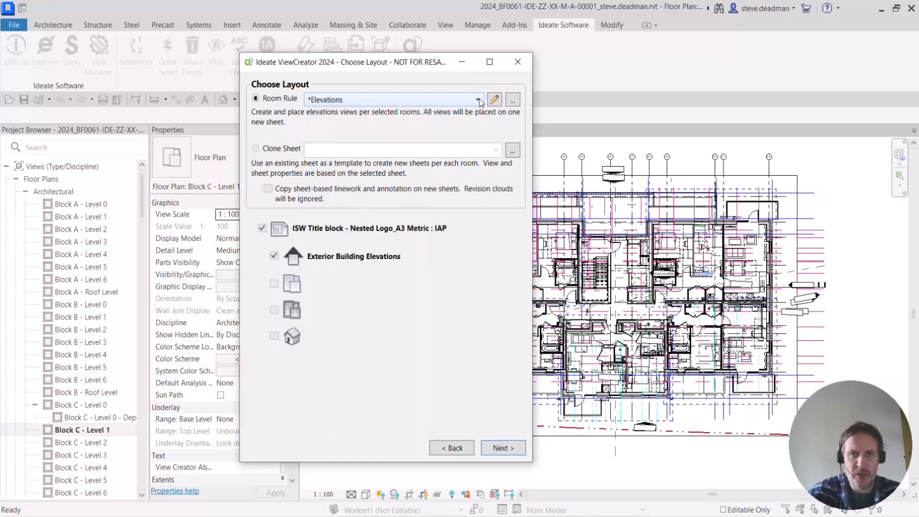
Choose the All room rule, giving elevations, floor and ceiling callouts and a 3D view.
{"action": "left_click", "coordinate": [478, 99]}
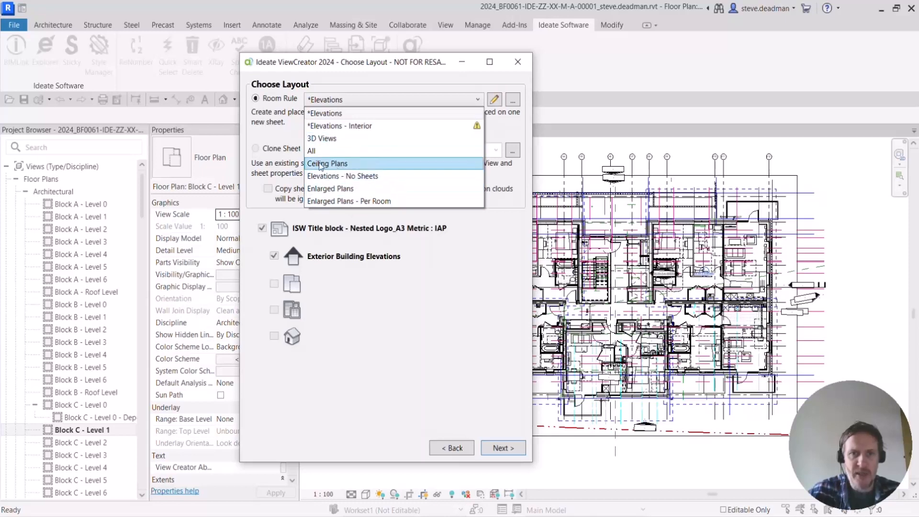
{"action": "mouse_move", "coordinate": [317, 151]}
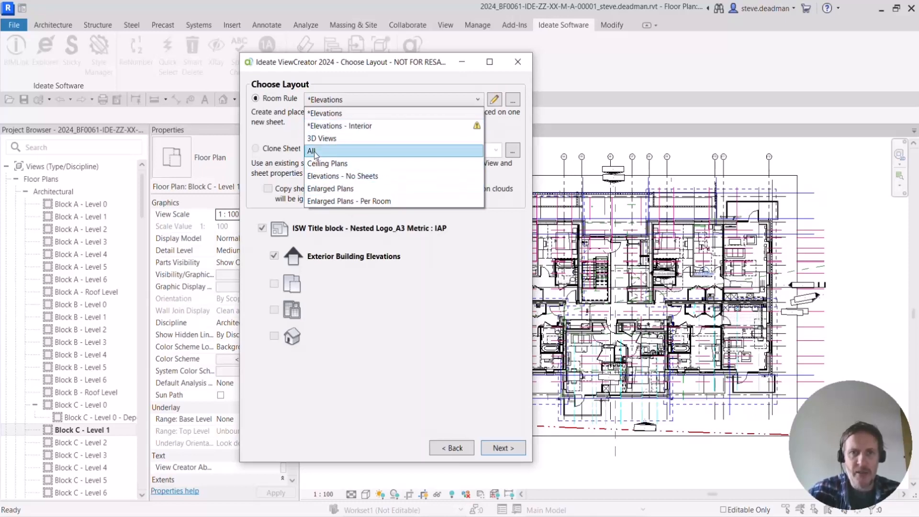
{"action": "left_click", "coordinate": [313, 150]}
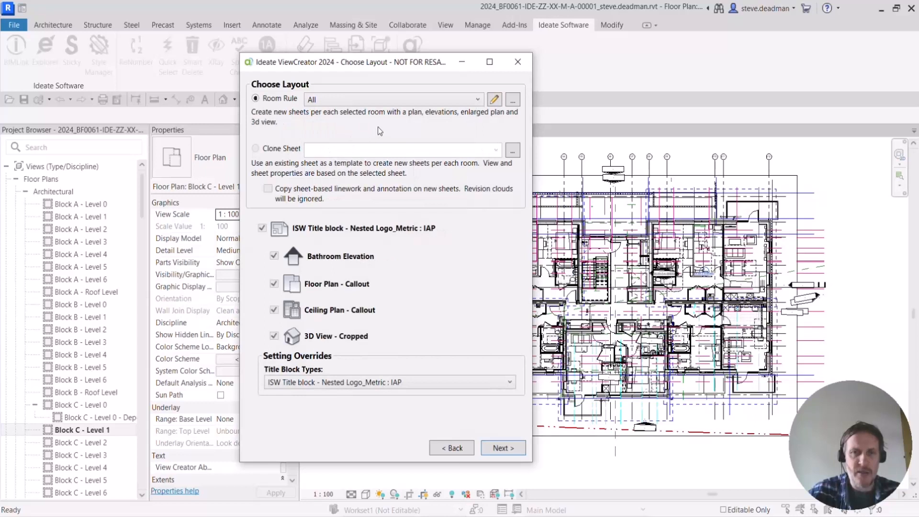
{"action": "mouse_move", "coordinate": [456, 120]}
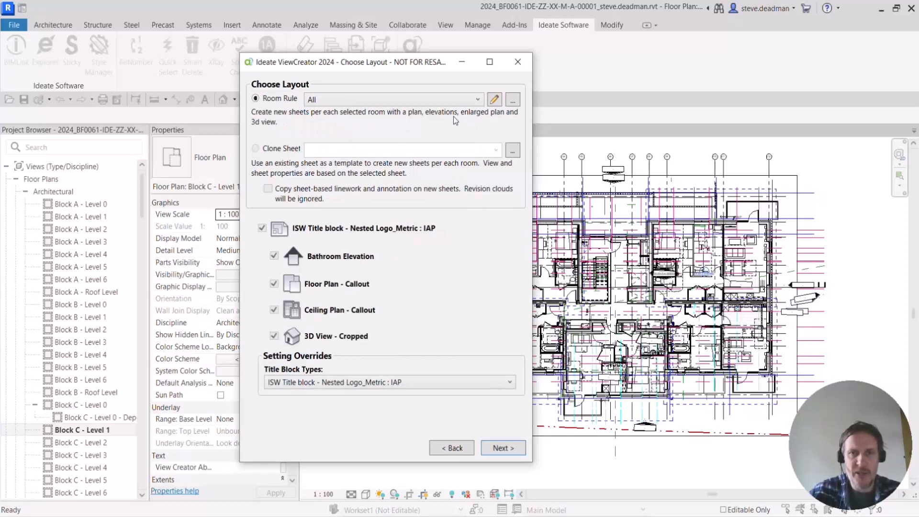
{"action": "mouse_move", "coordinate": [491, 124]}
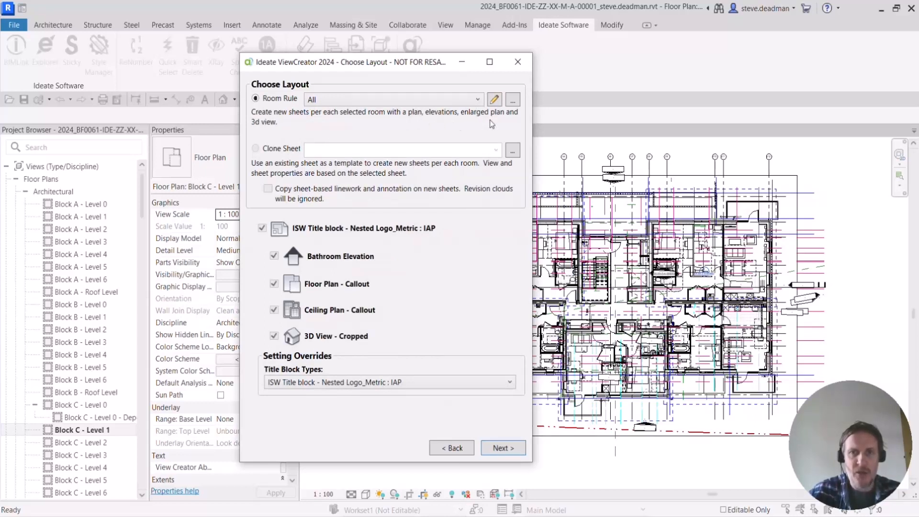
{"action": "mouse_move", "coordinate": [483, 119]}
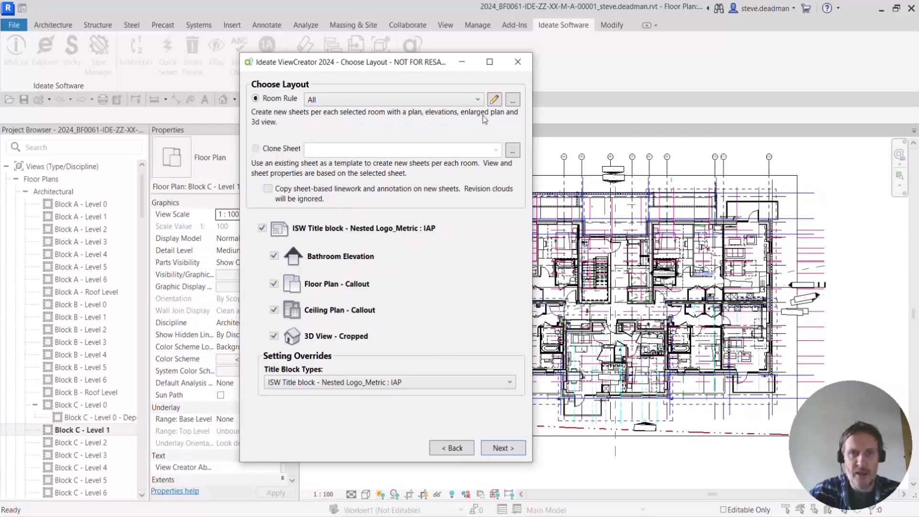
{"action": "mouse_move", "coordinate": [427, 253]}
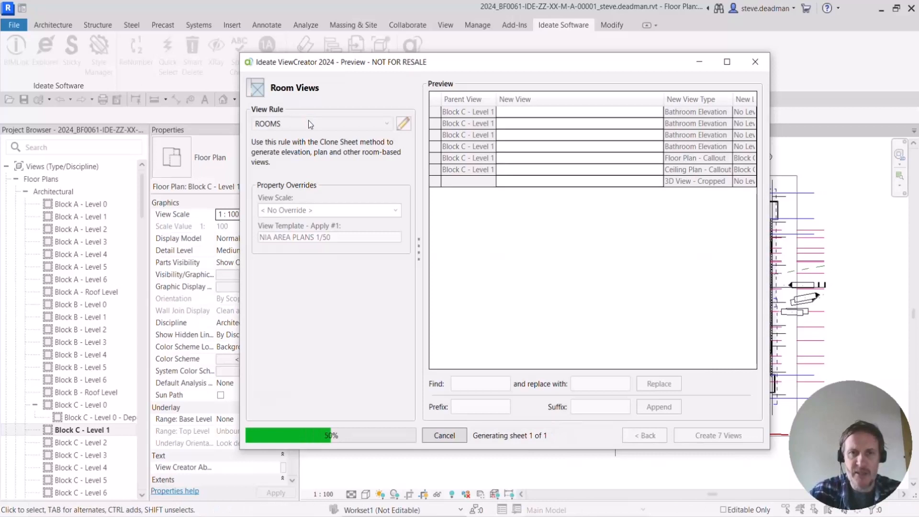
{"action": "mouse_move", "coordinate": [307, 122]}
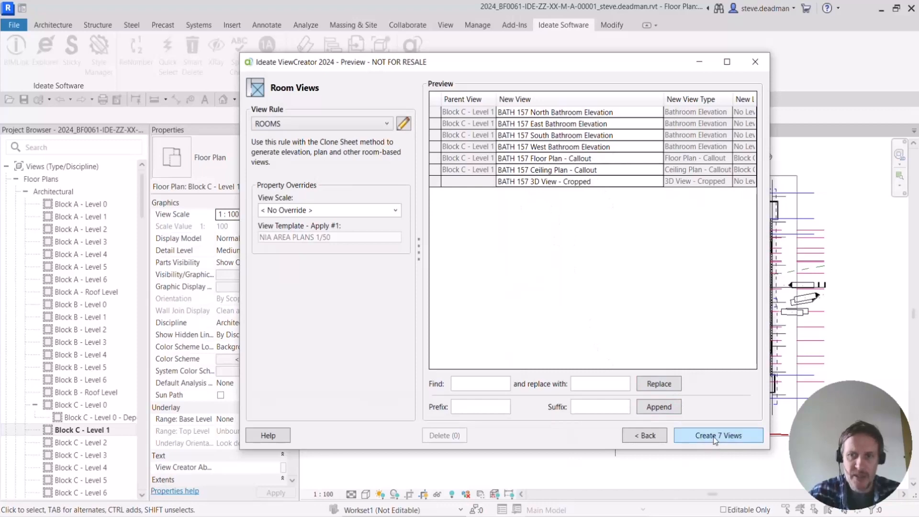
Create the 7 views and sheet XX-XX-D-A-000004 - BATH 157, then dismiss the summary.
{"action": "left_click", "coordinate": [717, 435]}
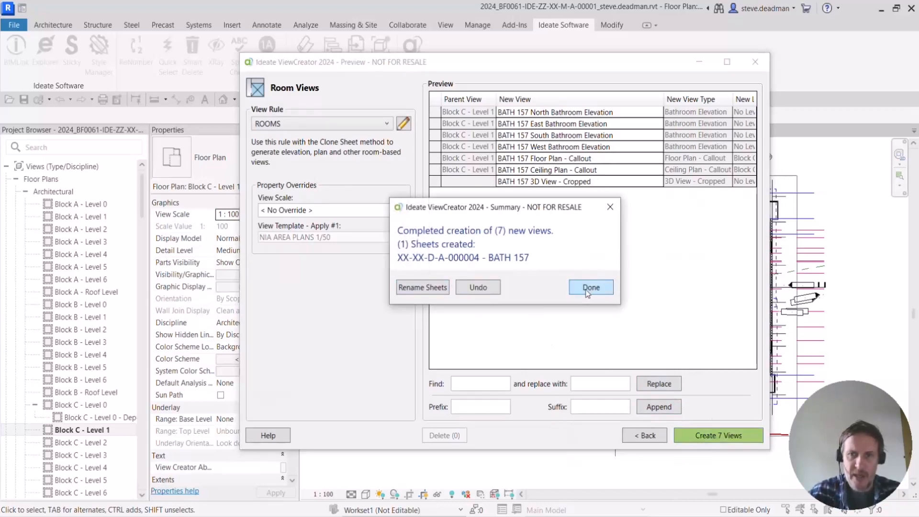
{"action": "left_click", "coordinate": [591, 287]}
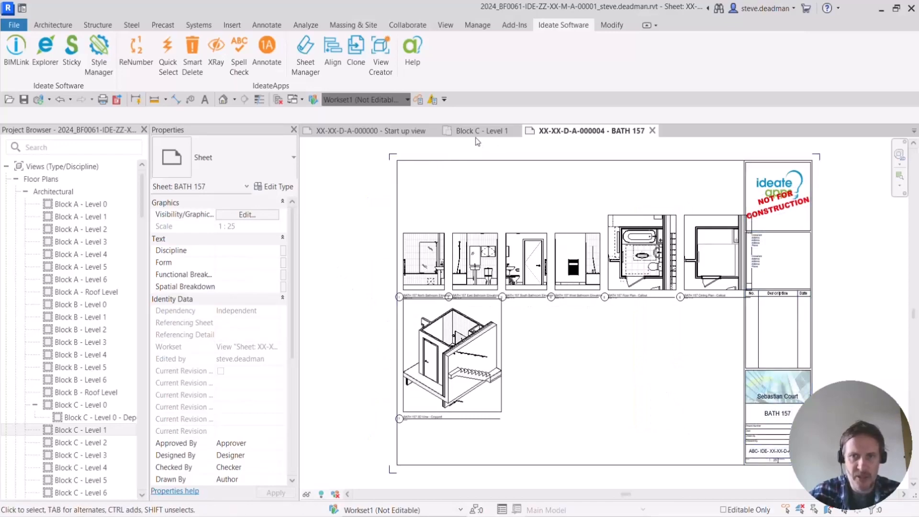
{"action": "left_click", "coordinate": [481, 132]}
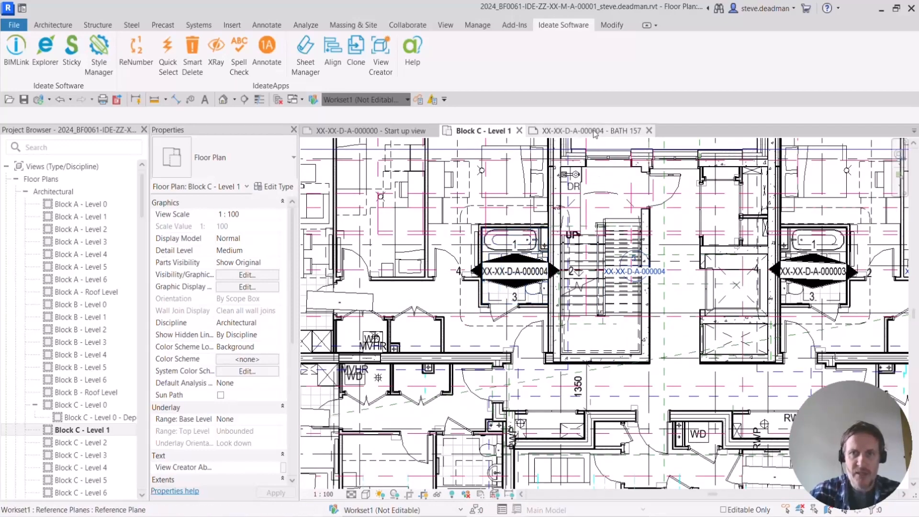
{"action": "left_click", "coordinate": [586, 131]}
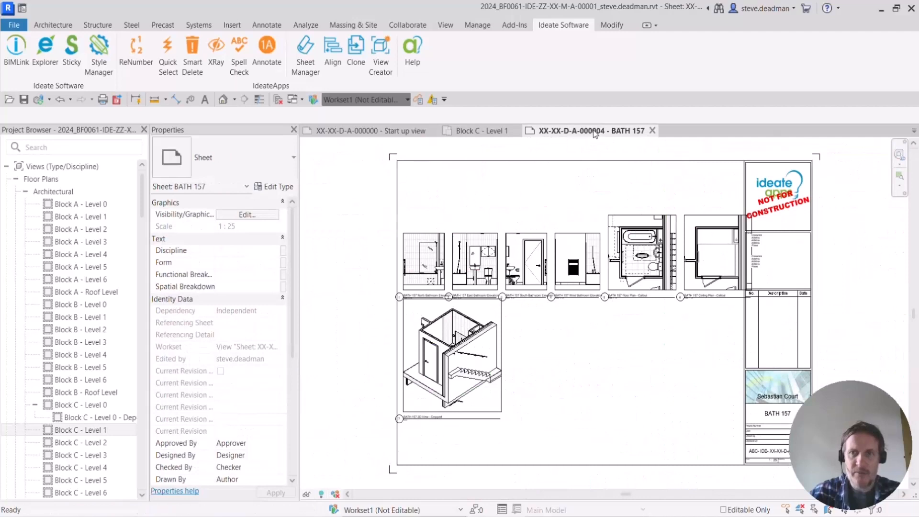